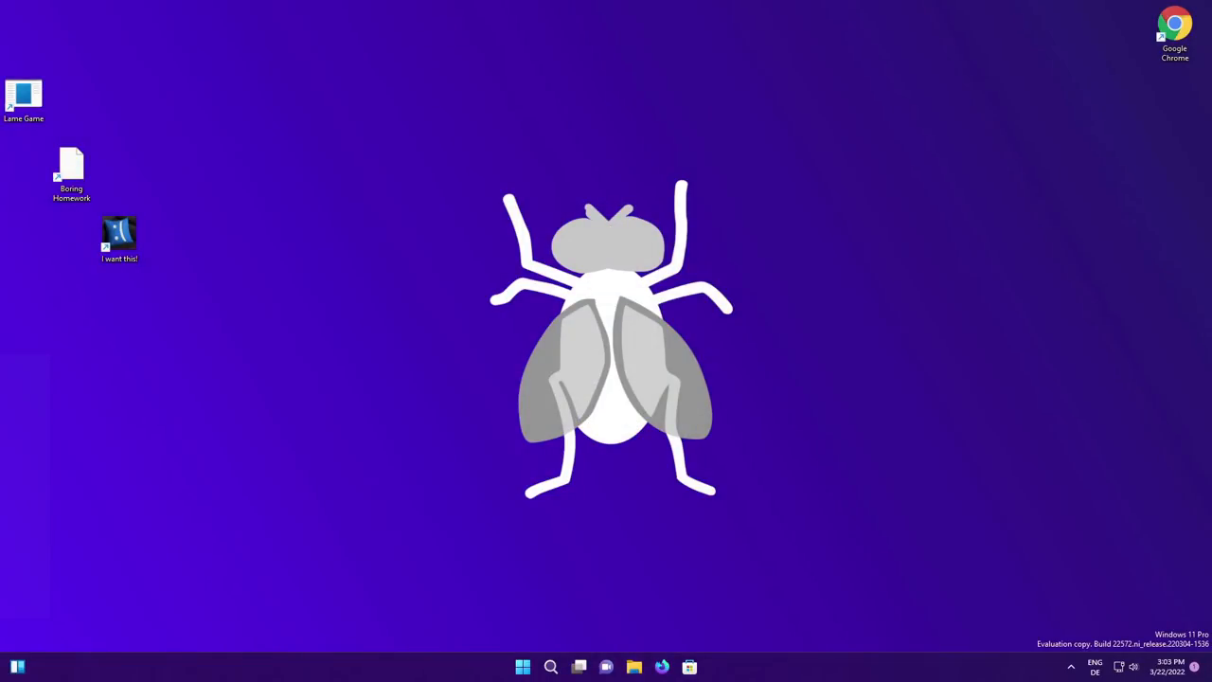
{"action": "mouse_move", "coordinate": [347, 618]}
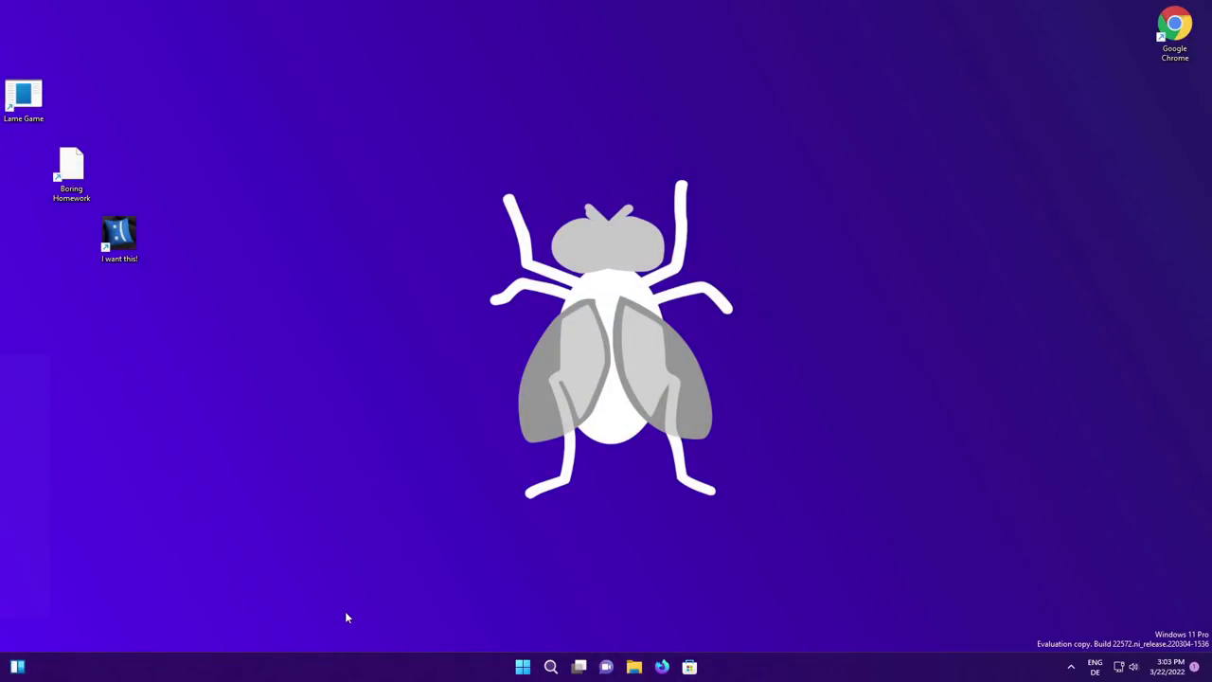
{"action": "mouse_move", "coordinate": [426, 447]}
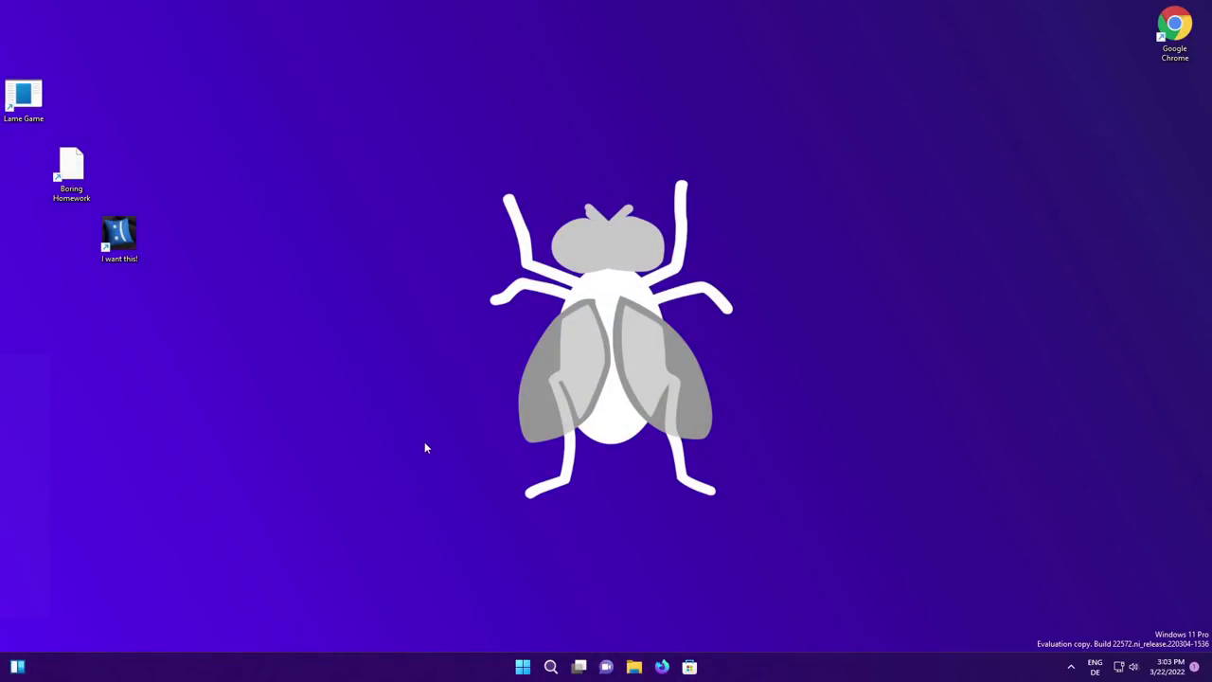
{"action": "mouse_move", "coordinate": [644, 331]}
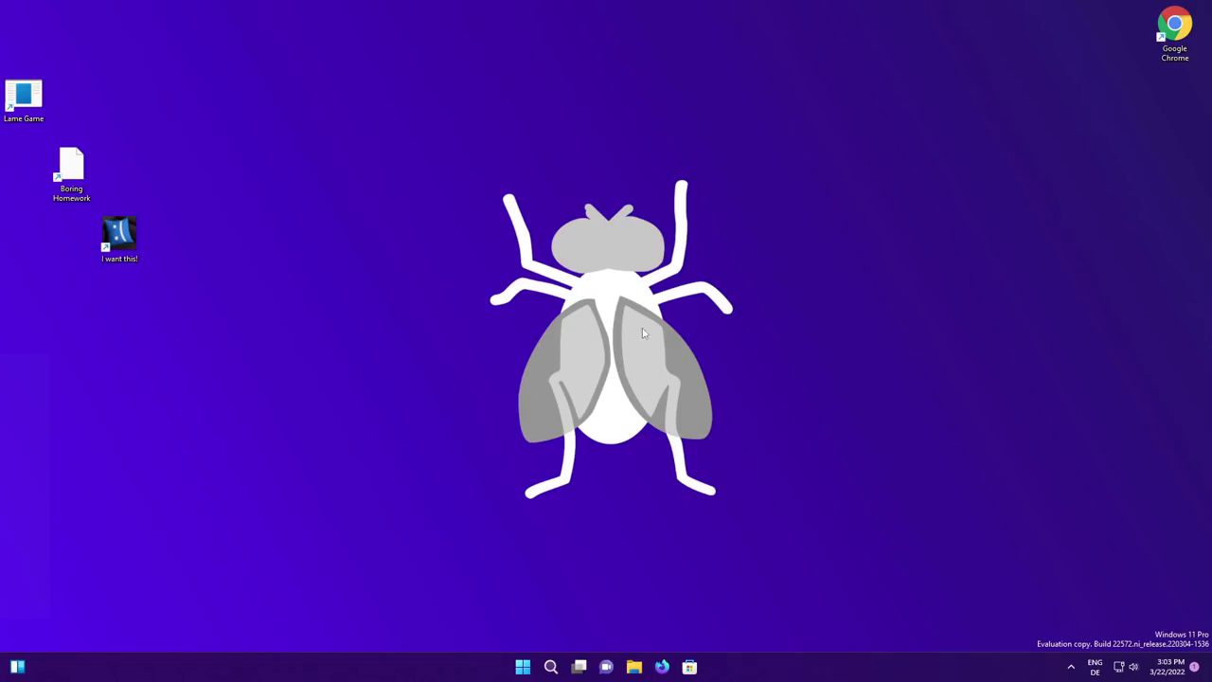
{"action": "mouse_move", "coordinate": [1011, 156]}
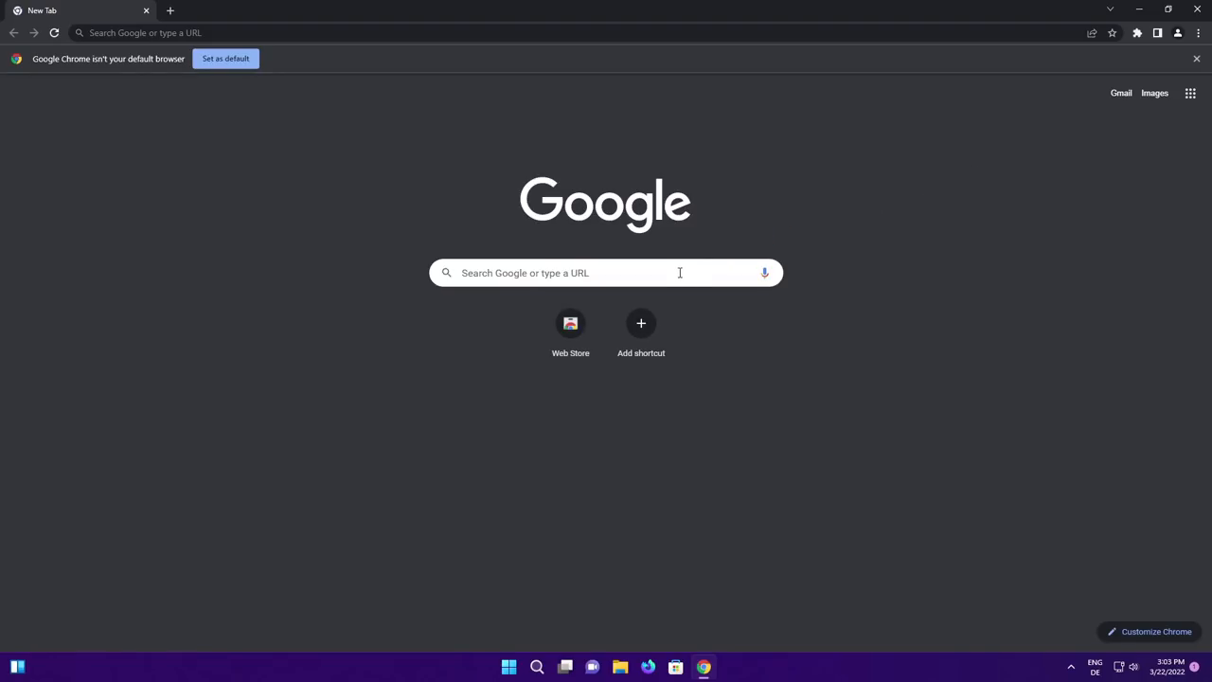
Enter the query 'porn' in the Google search field to find and download vid.mp4.exe.
{"action": "left_click", "coordinate": [606, 273]}
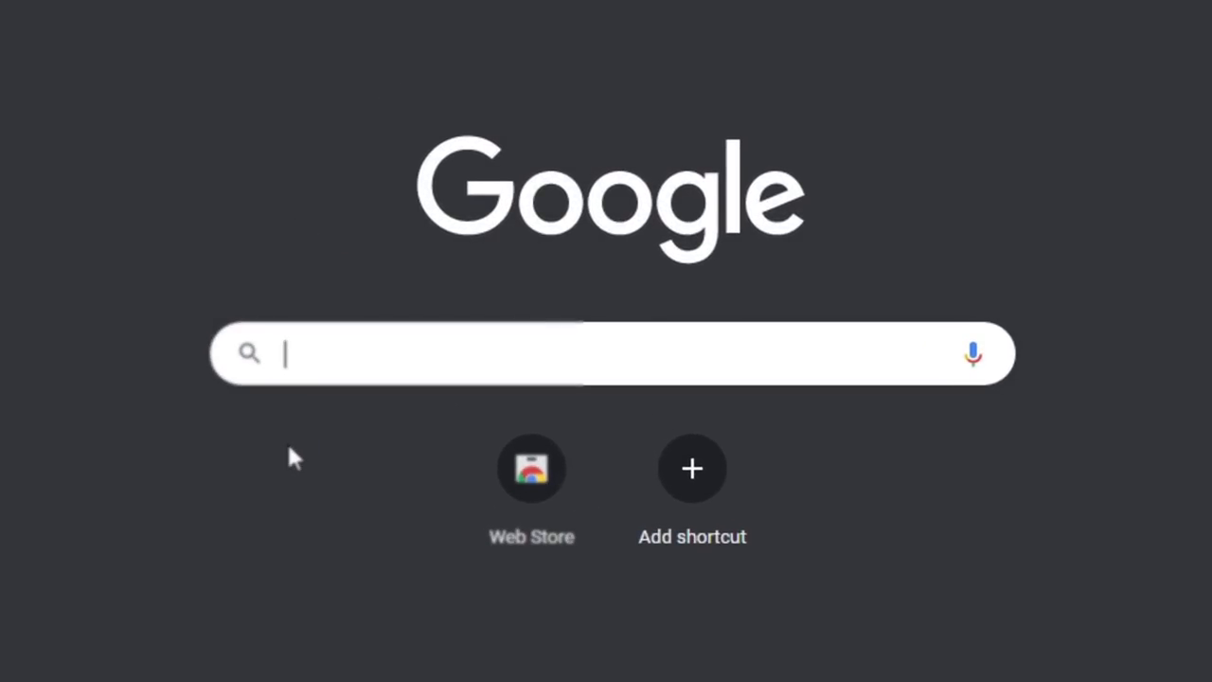
{"action": "type", "text": "porn"}
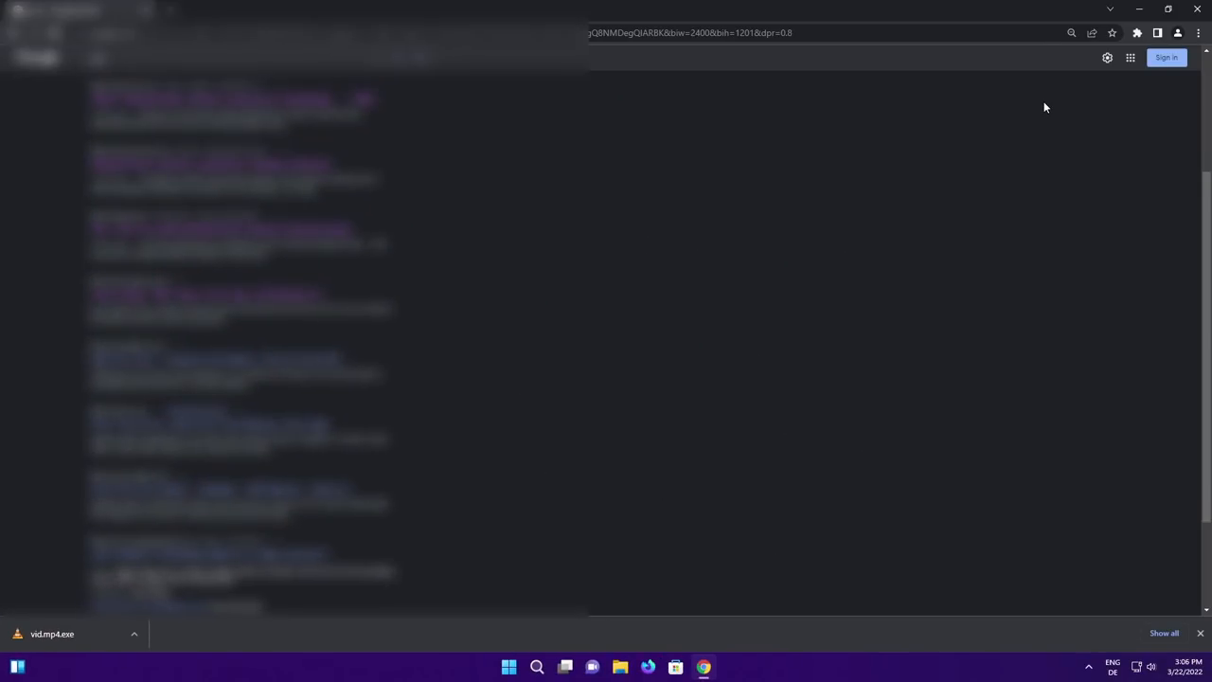
{"action": "mouse_move", "coordinate": [1204, 15]}
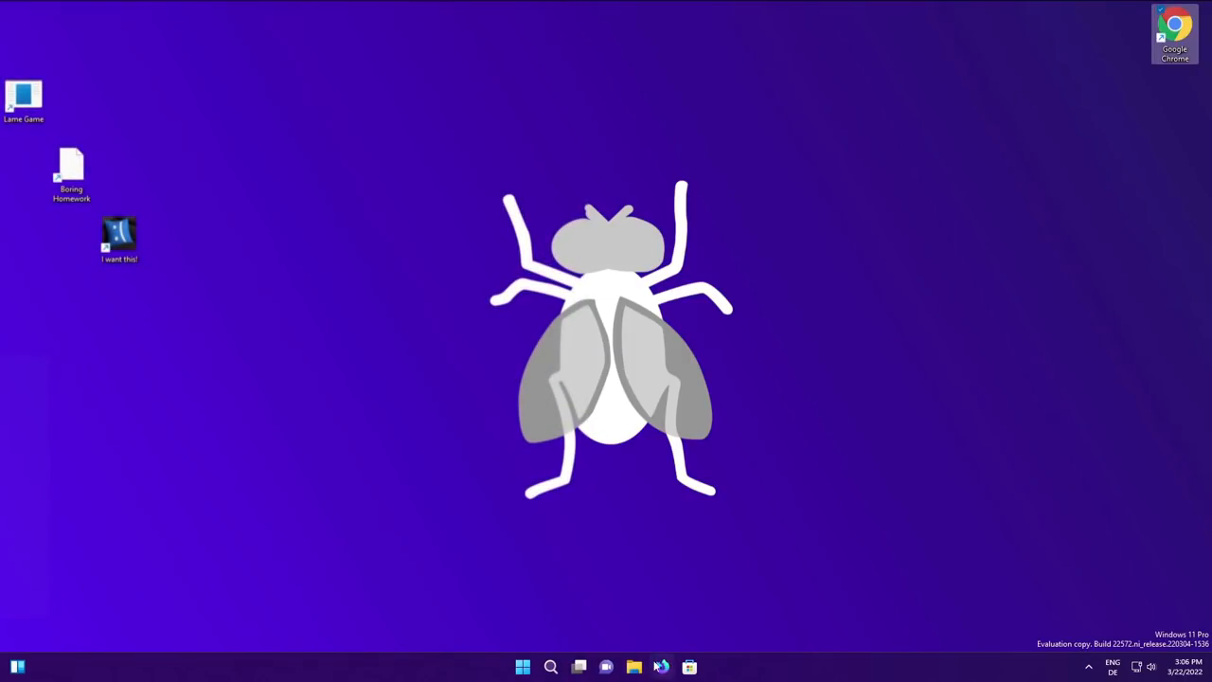
Show the Downloads folder in File Explorer where vid.mp4 is listed as an Application.
{"action": "left_click", "coordinate": [632, 666]}
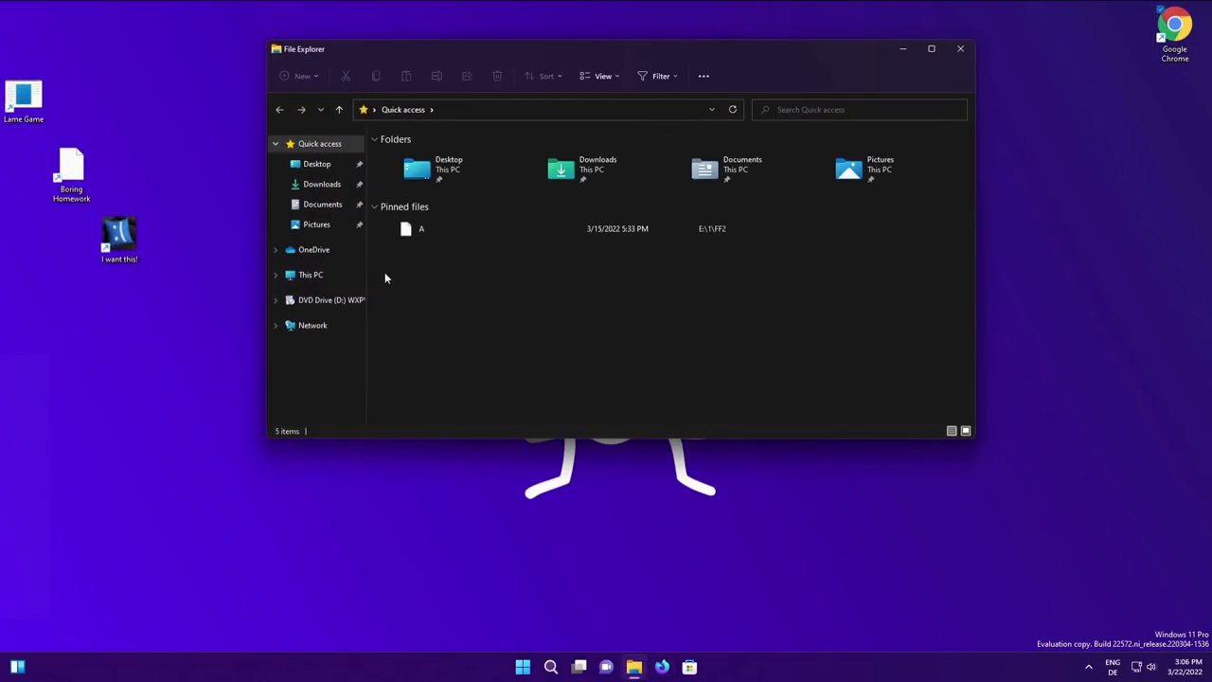
{"action": "left_click", "coordinate": [318, 184]}
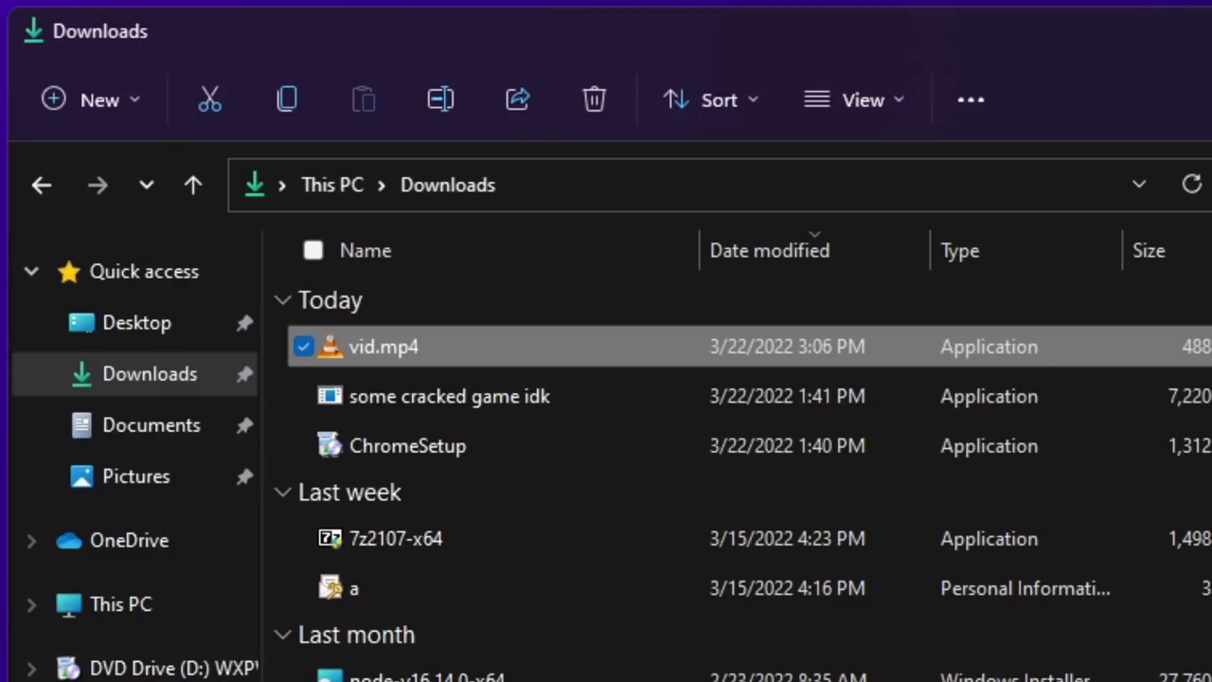
{"action": "mouse_move", "coordinate": [901, 465]}
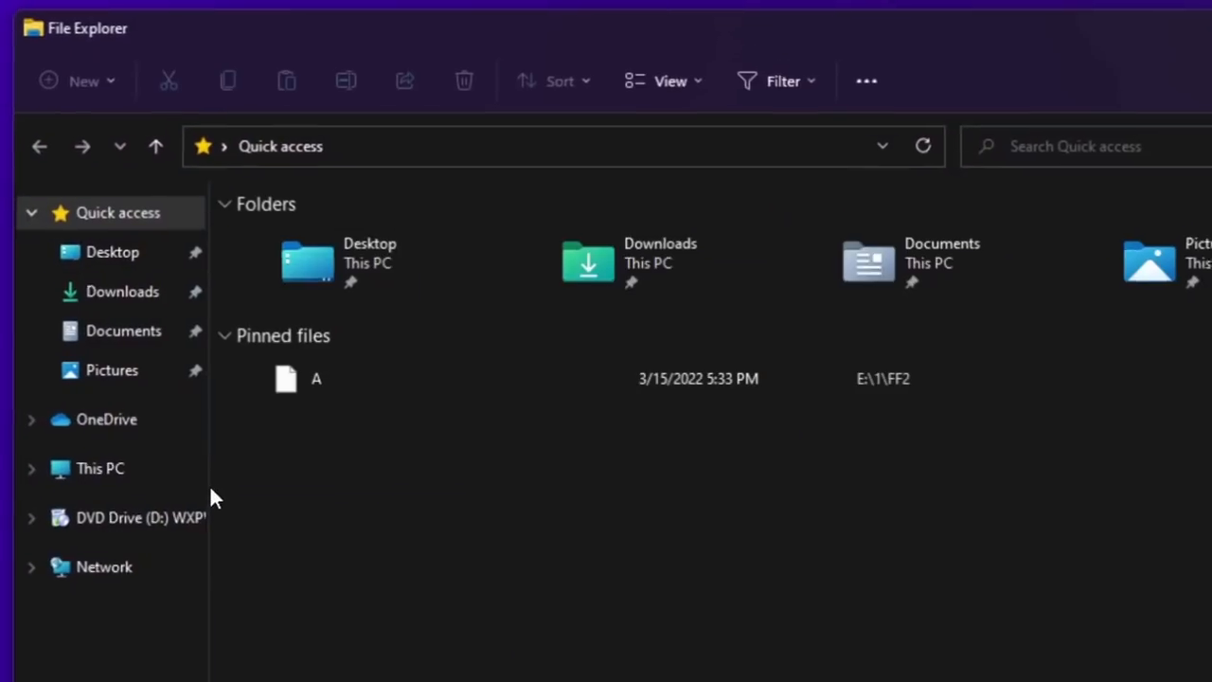
Run the disguised vid.mp4 application from the Downloads folder.
{"action": "left_click", "coordinate": [121, 292]}
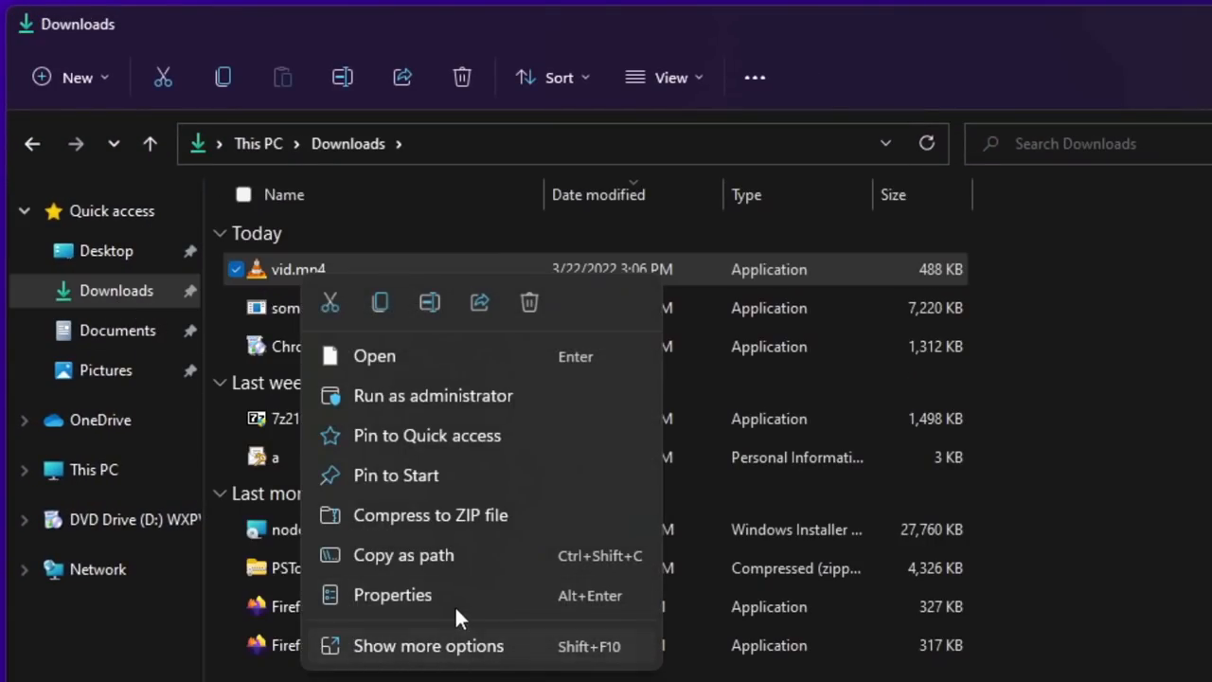
{"action": "left_click", "coordinate": [392, 594]}
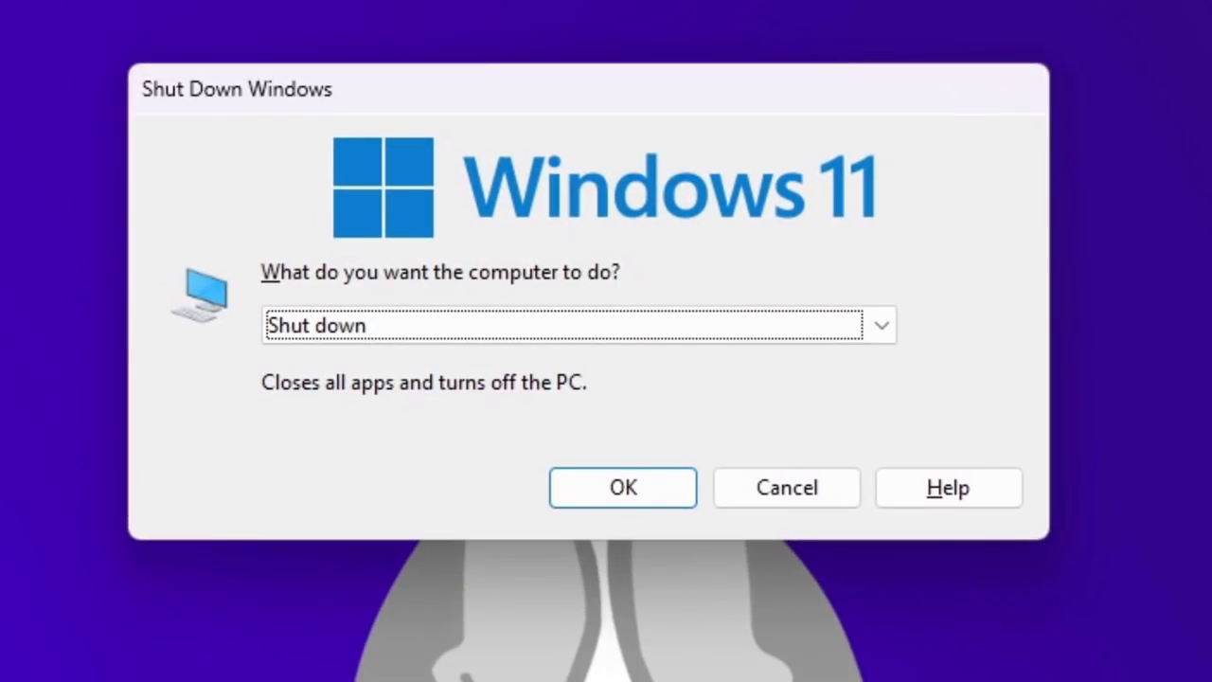
Confirm Shut down, then dismiss the malware's 'No.' refusal message.
{"action": "left_click", "coordinate": [621, 486]}
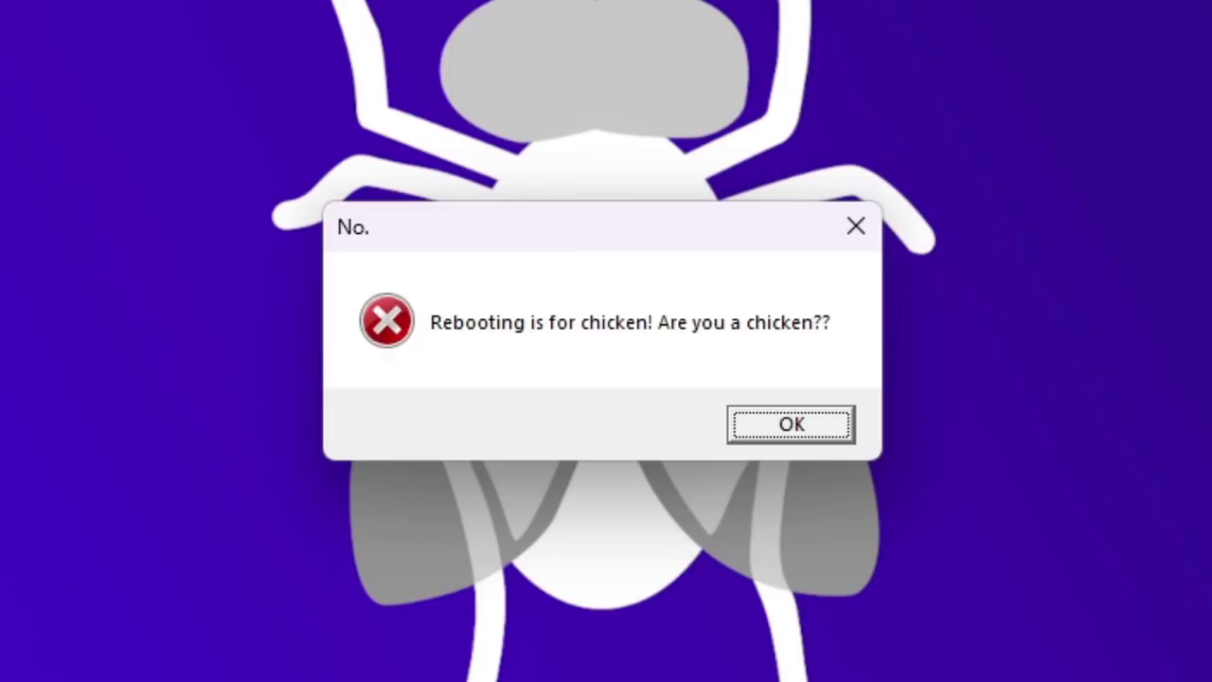
{"action": "left_click", "coordinate": [791, 425]}
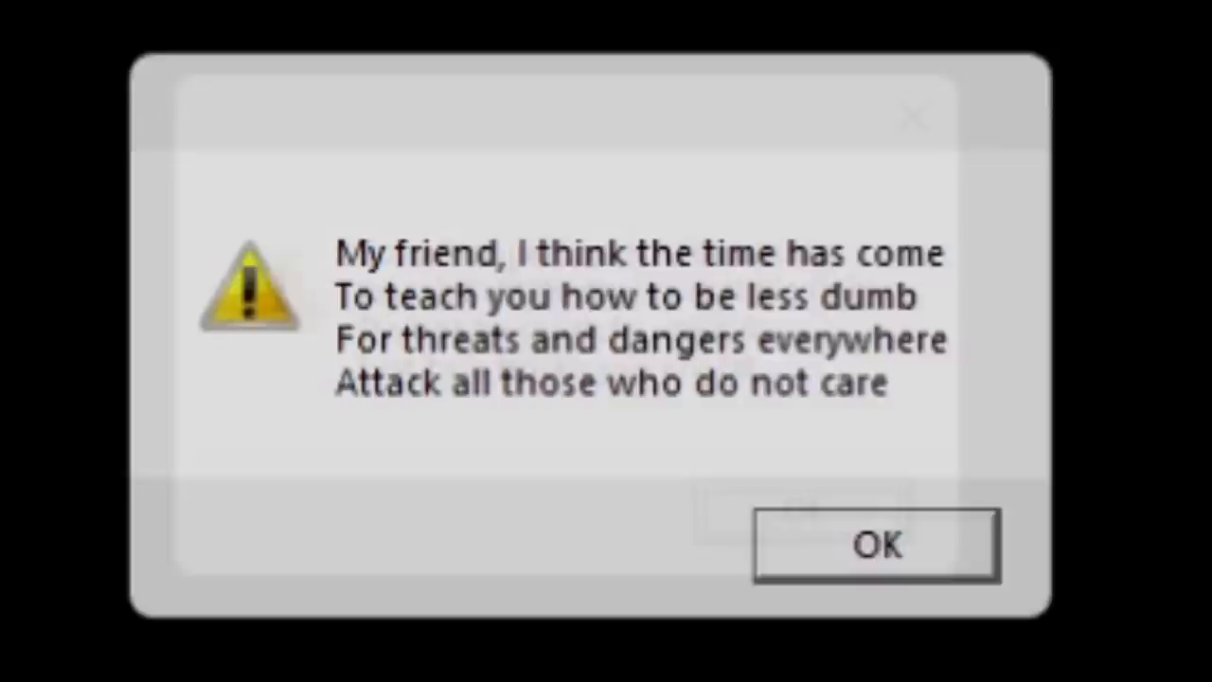
Acknowledge three successive rhyming warning boxes about running unknown files.
{"action": "left_click", "coordinate": [878, 547]}
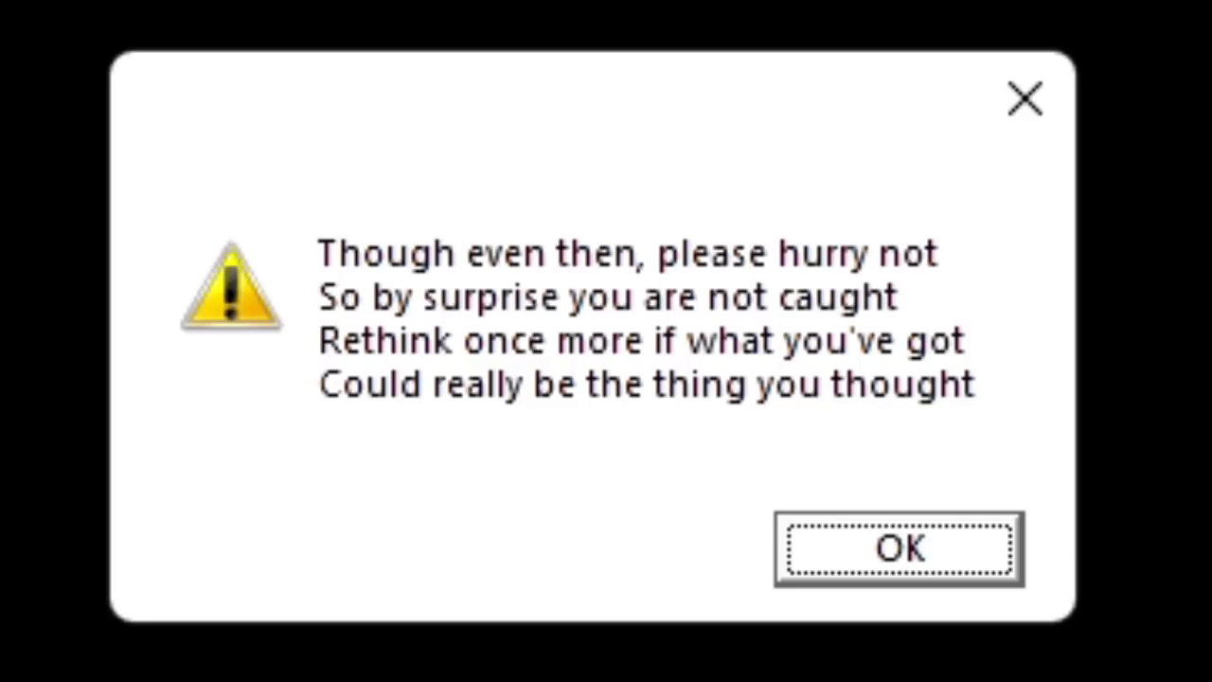
{"action": "left_click", "coordinate": [898, 549]}
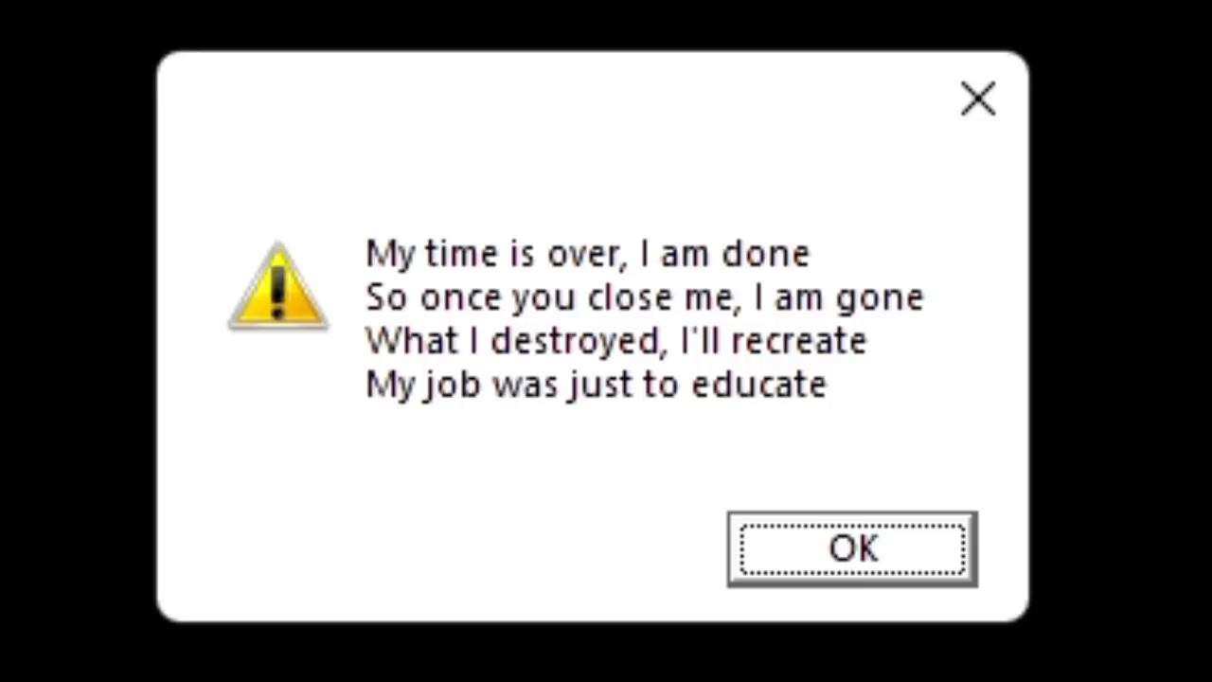
{"action": "left_click", "coordinate": [852, 549]}
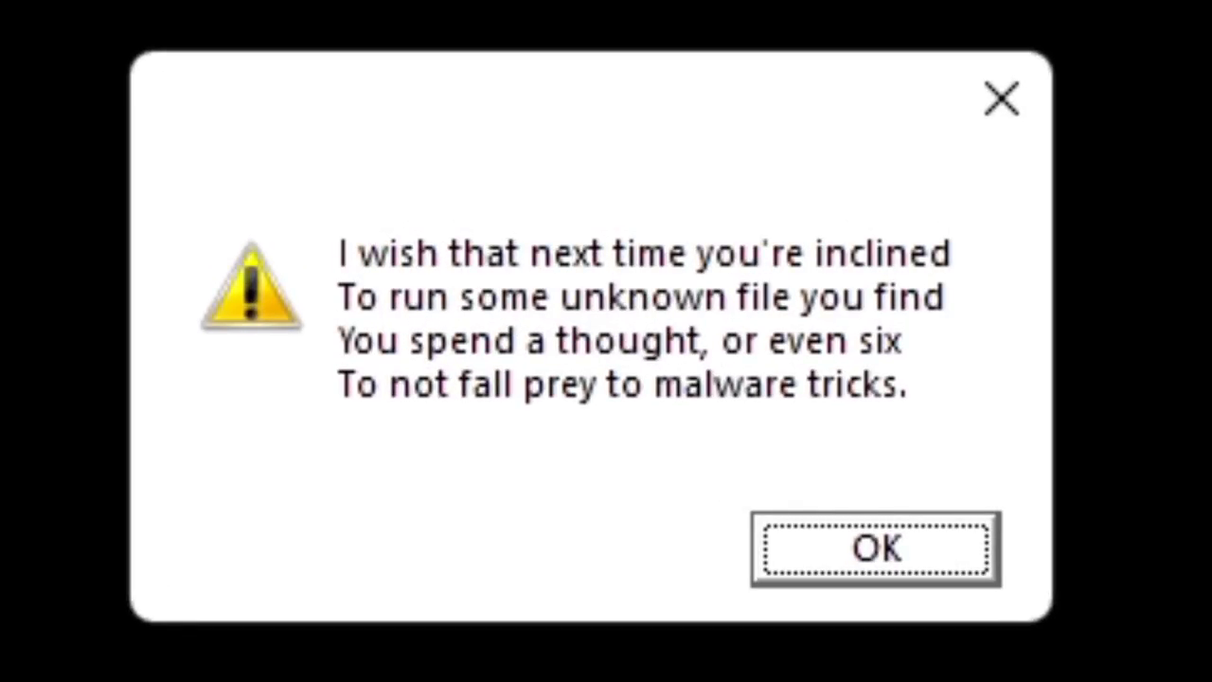